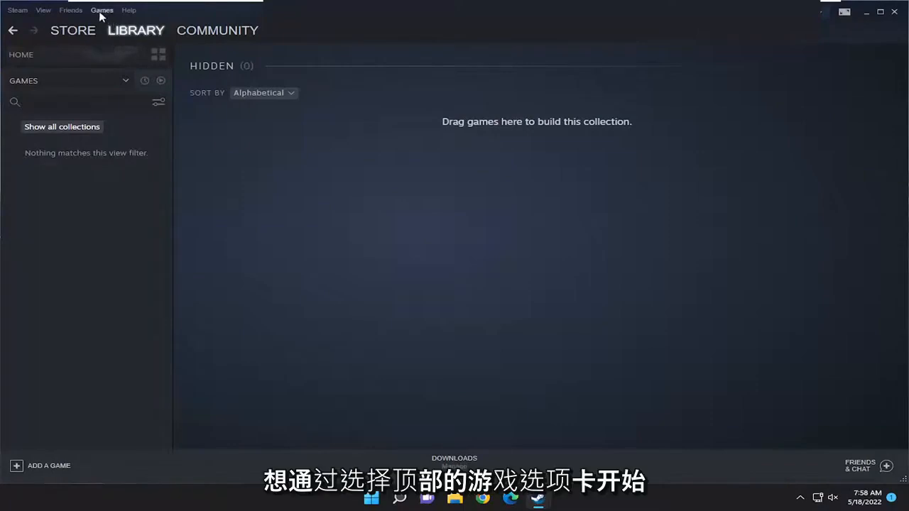
Step: Choose Add a Non-Steam Game to My Library from the Games menu
click(102, 10)
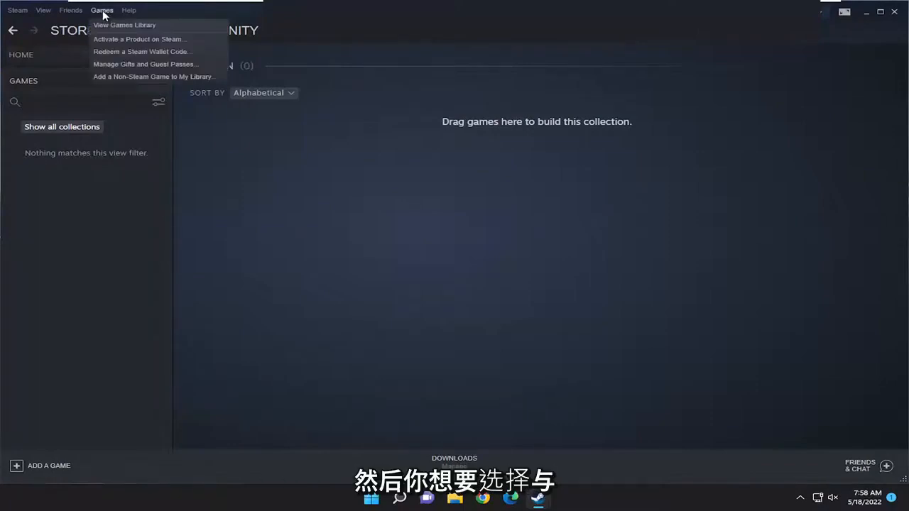
mouse_move(153, 76)
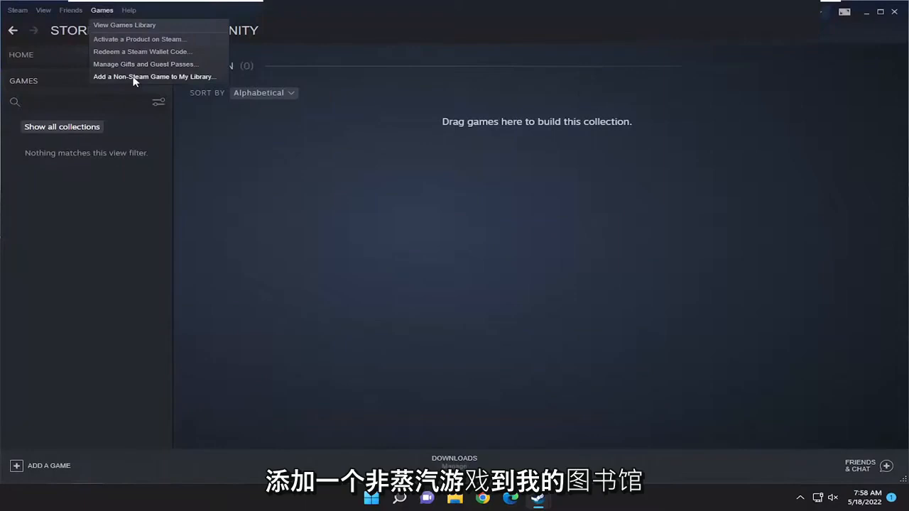
click(153, 76)
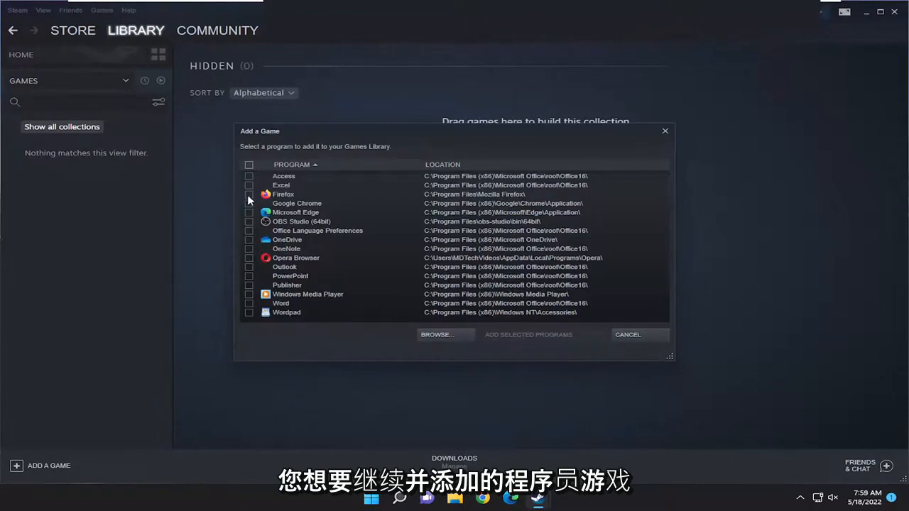
mouse_move(249, 224)
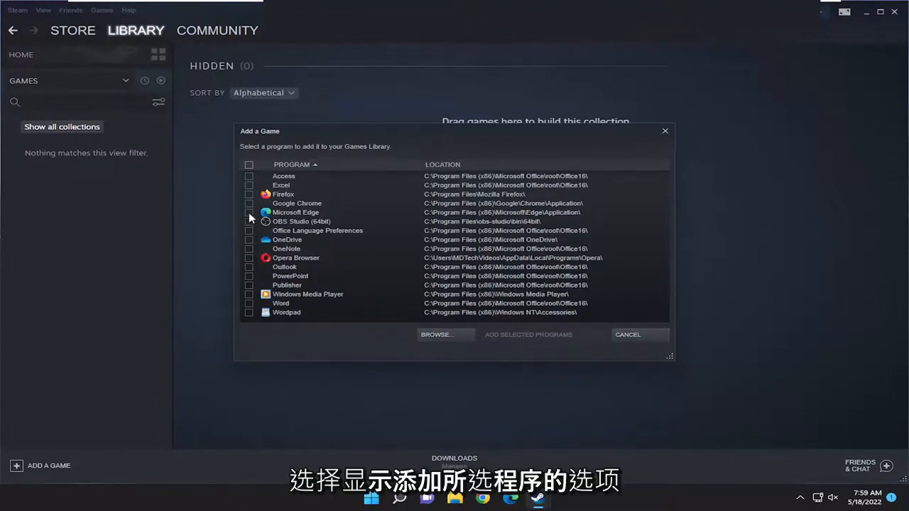
Step: Tick Windows Media Player in the program list and add the selected program
click(250, 293)
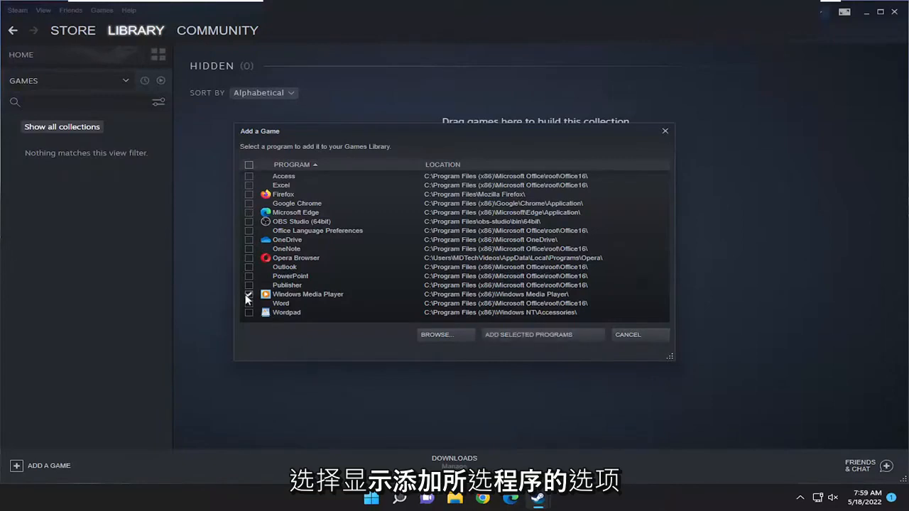
click(528, 335)
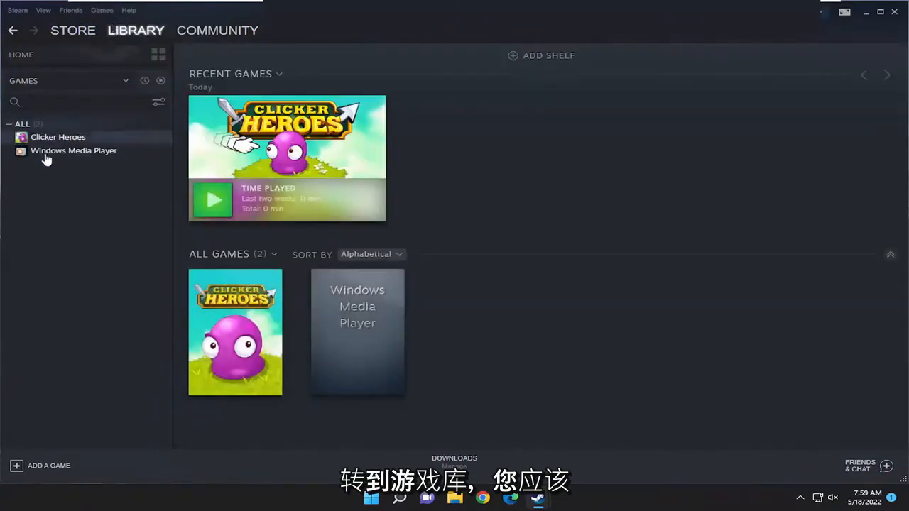
Step: Launch Windows Media Player from its library page, then stop it again
click(74, 150)
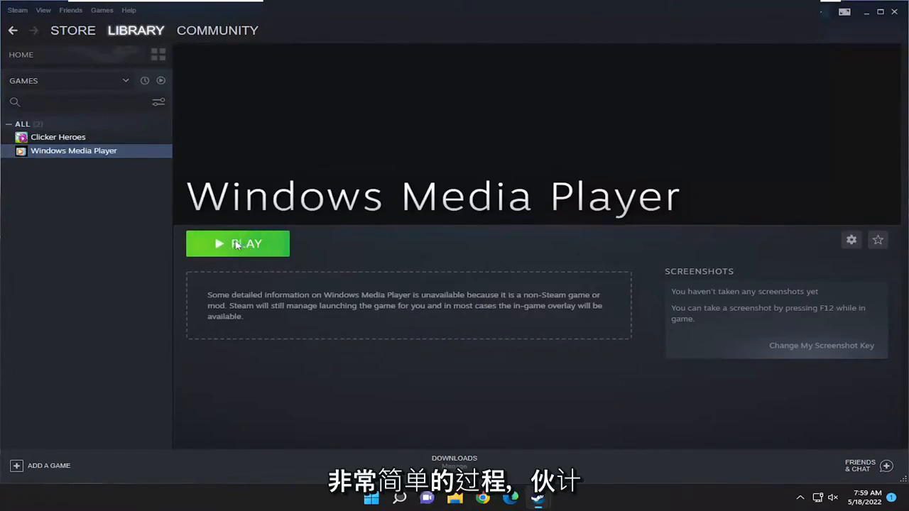
click(237, 245)
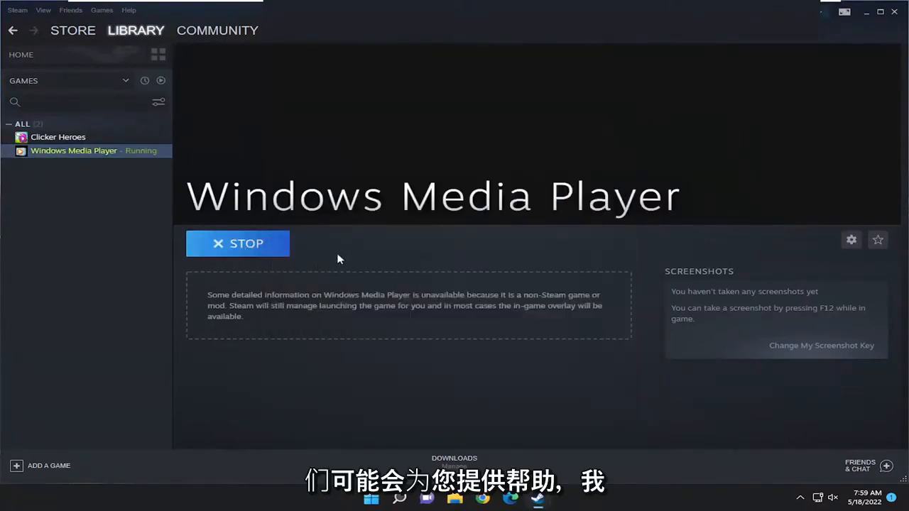
click(237, 242)
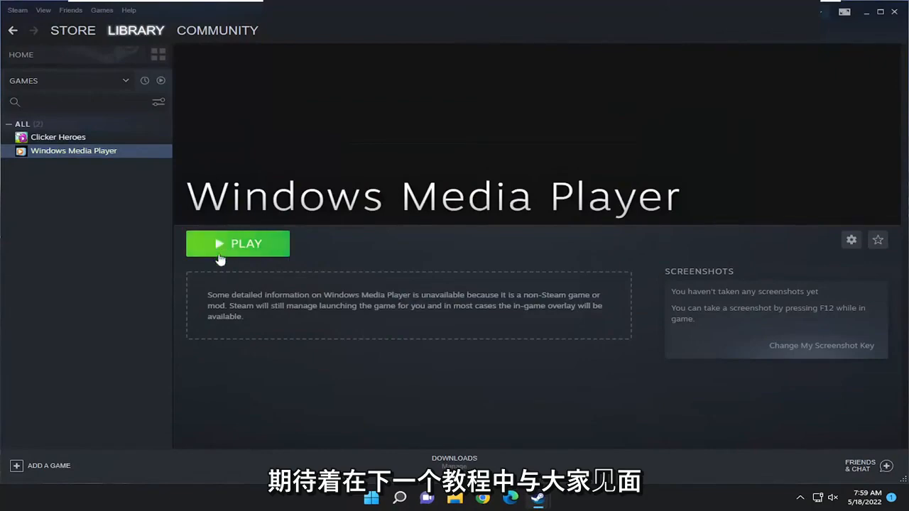